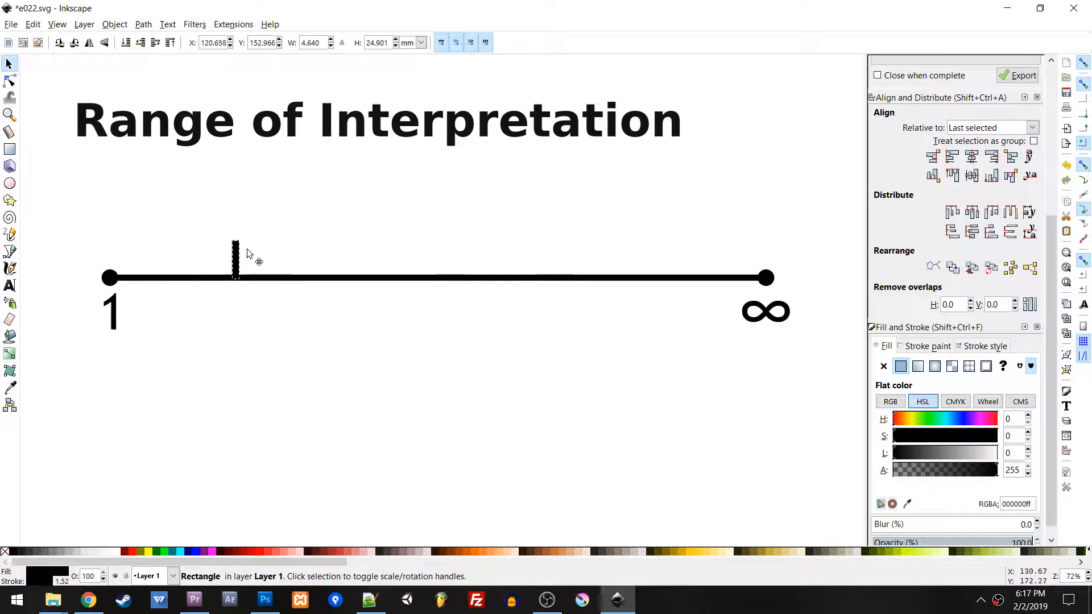
# Nudge the tick marker rightward along the 1-to-∞ line and deselect it.
pyautogui.click(342, 253)
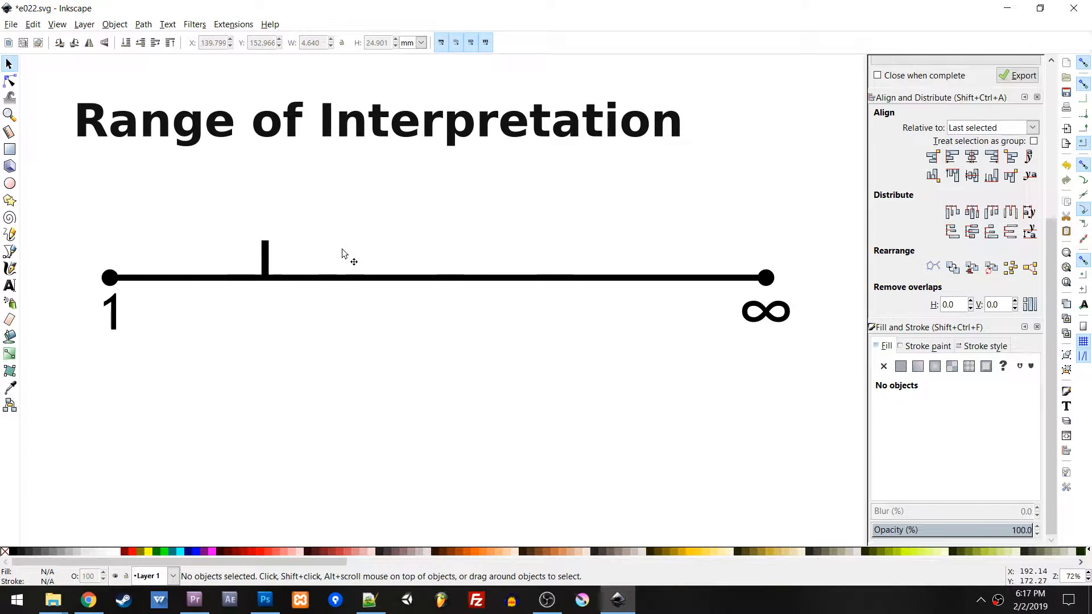
pyautogui.moveTo(331, 259)
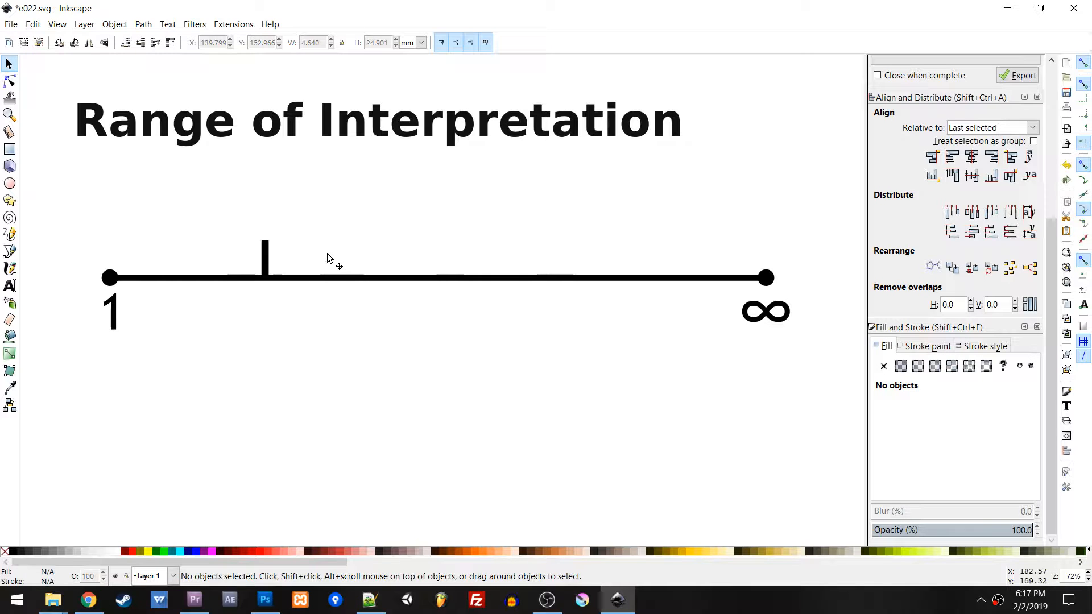
pyautogui.moveTo(277, 258)
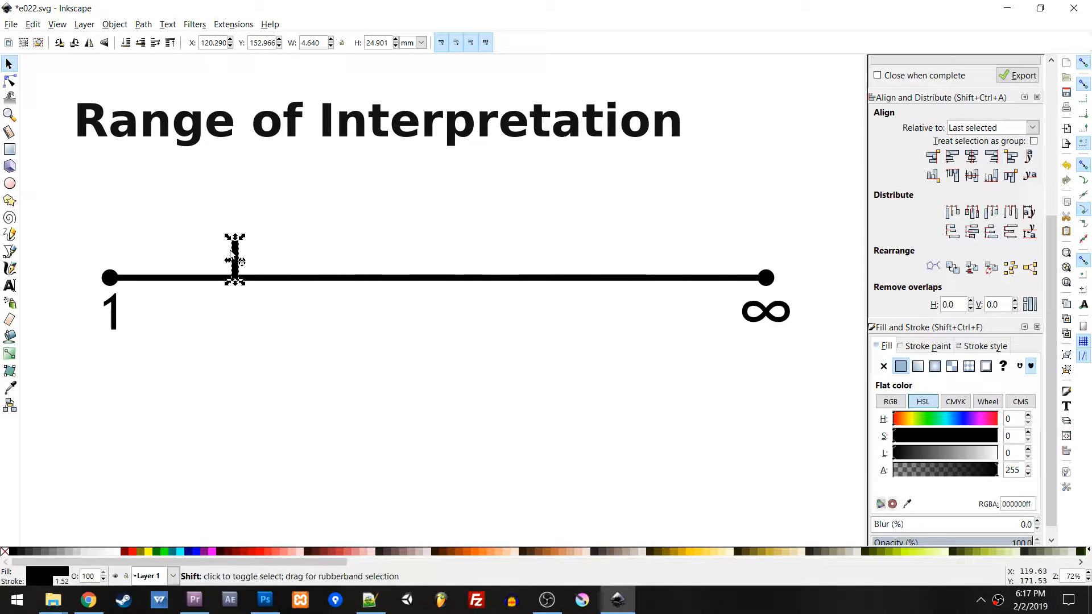
pyautogui.click(362, 240)
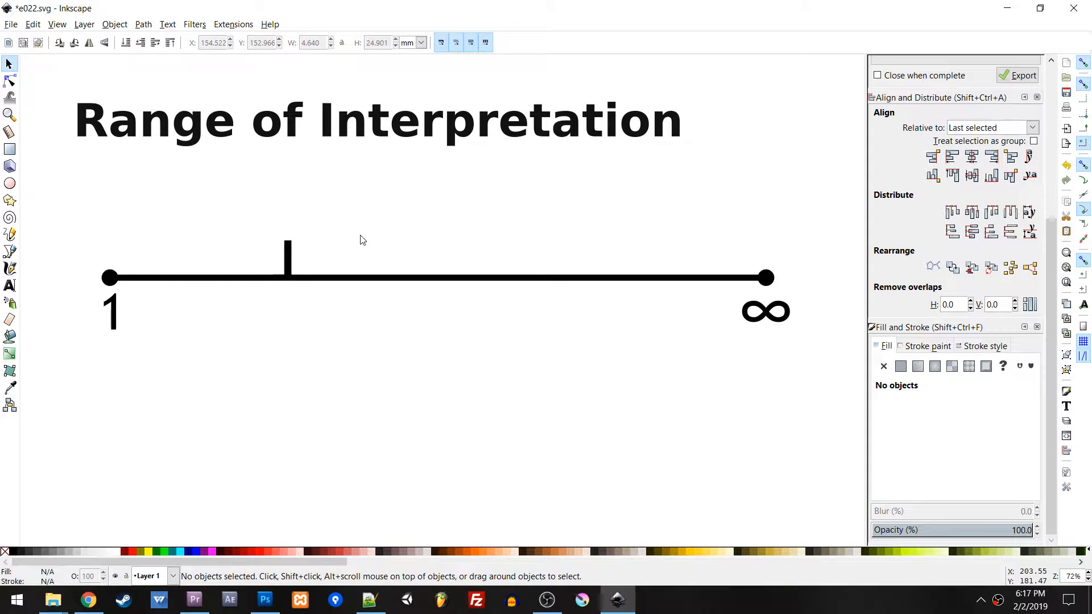
pyautogui.moveTo(293, 292)
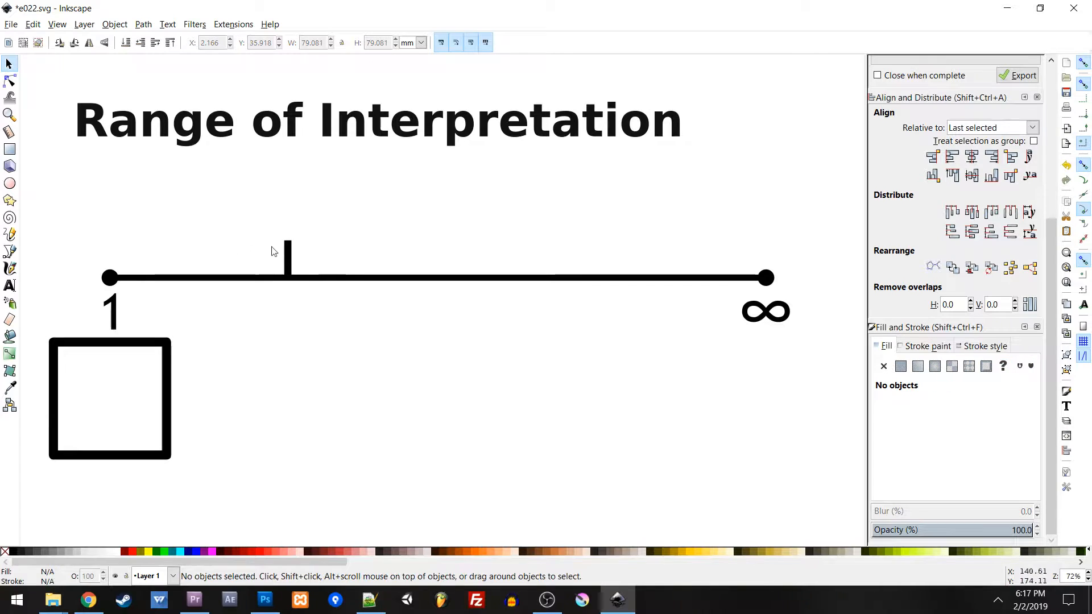
# Drag the tick marker onto the line's left end above the 1 and deselect it.
pyautogui.moveTo(285, 254); pyautogui.dragTo(110, 258)
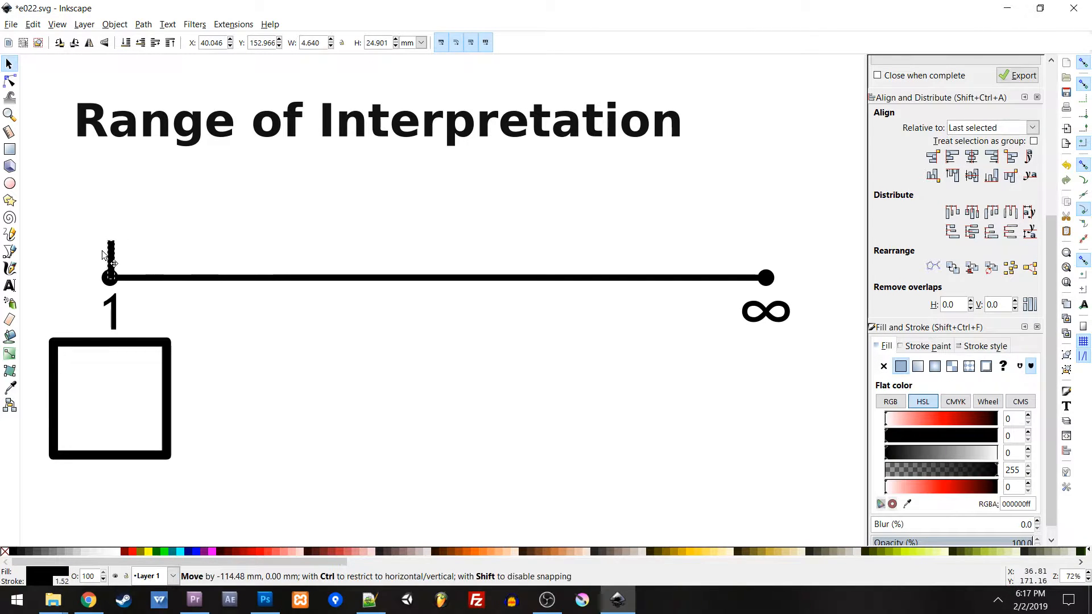
pyautogui.click(157, 244)
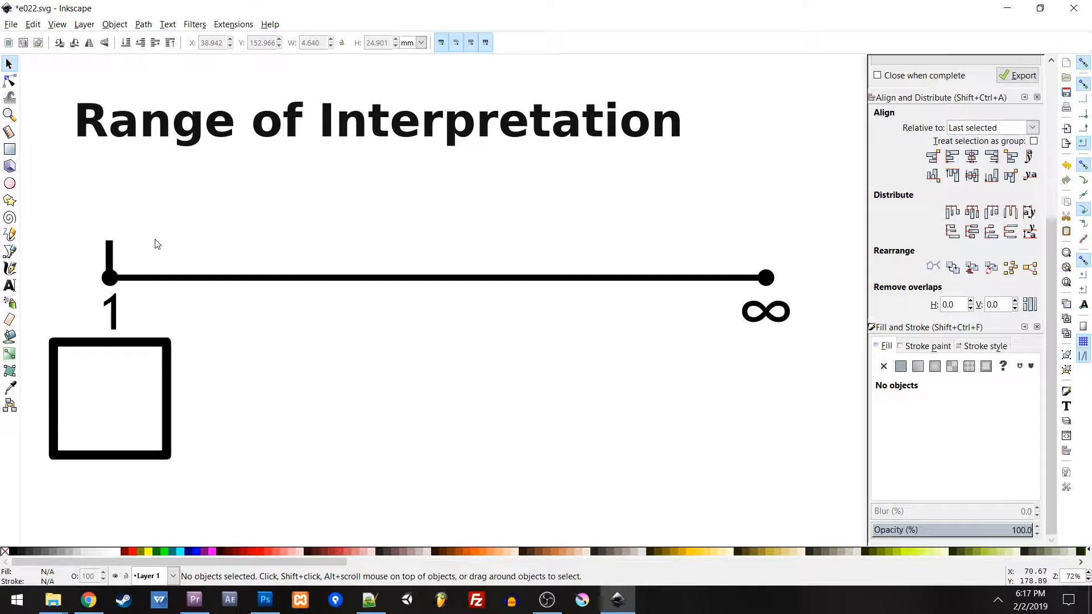
pyautogui.moveTo(162, 234)
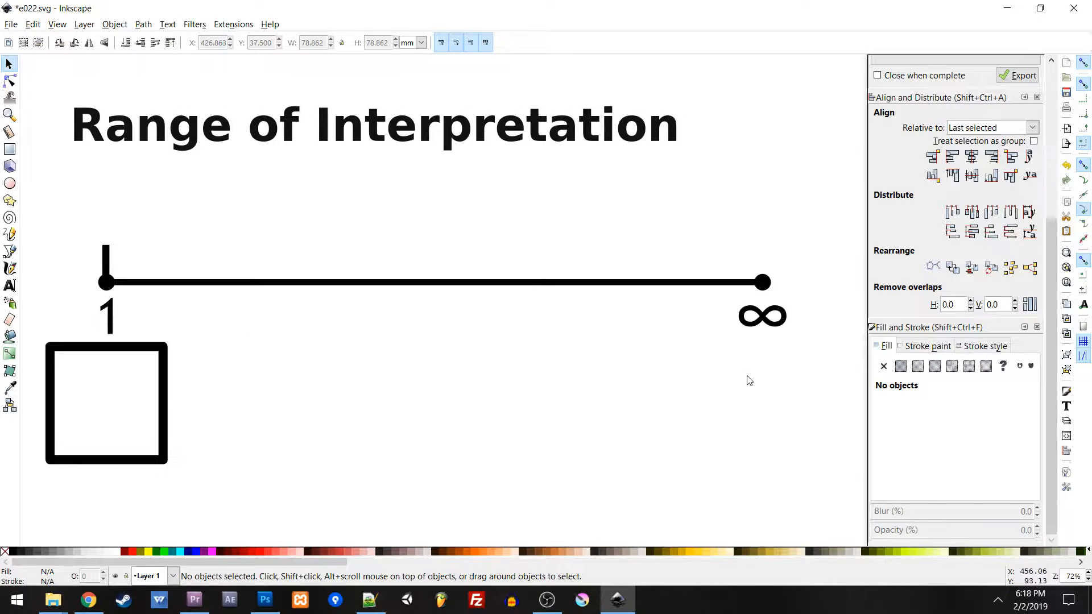
# Place the tick marker at the line's right end, directly above the ∞ sign.
pyautogui.click(762, 400)
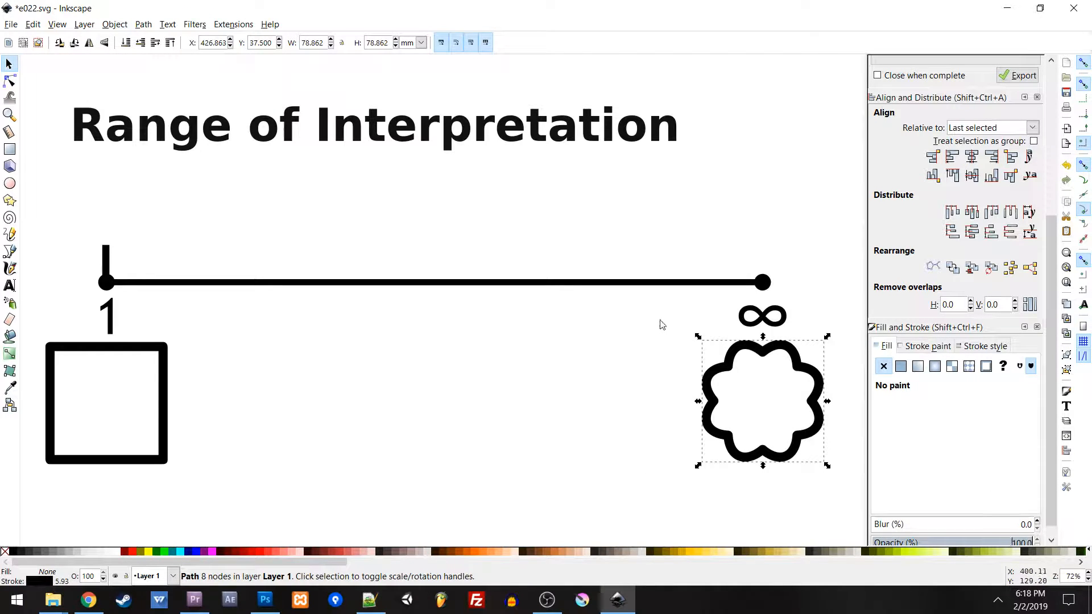
pyautogui.click(495, 262)
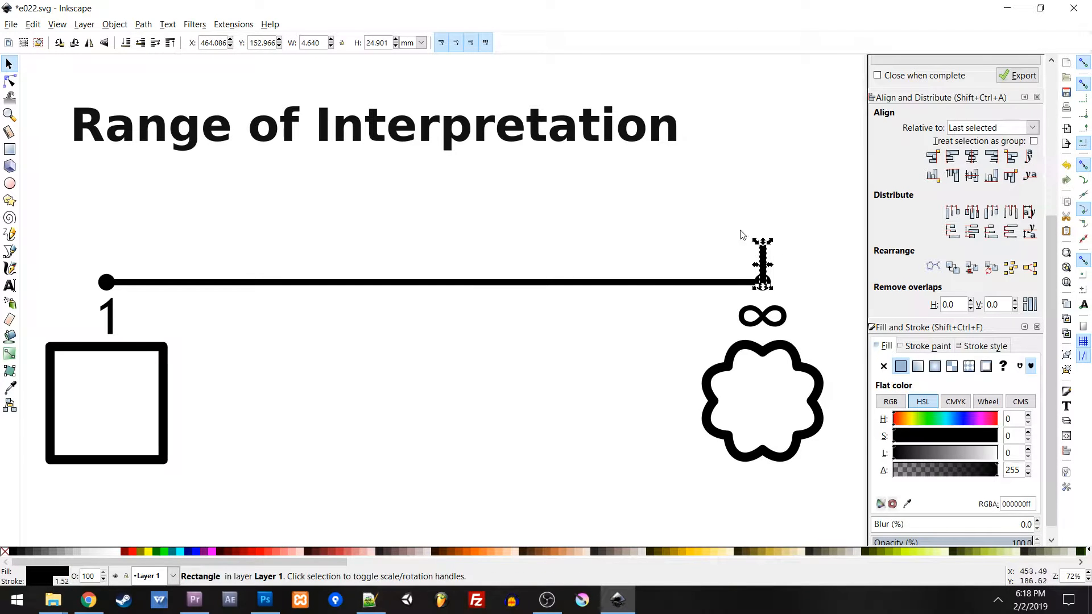
pyautogui.click(737, 231)
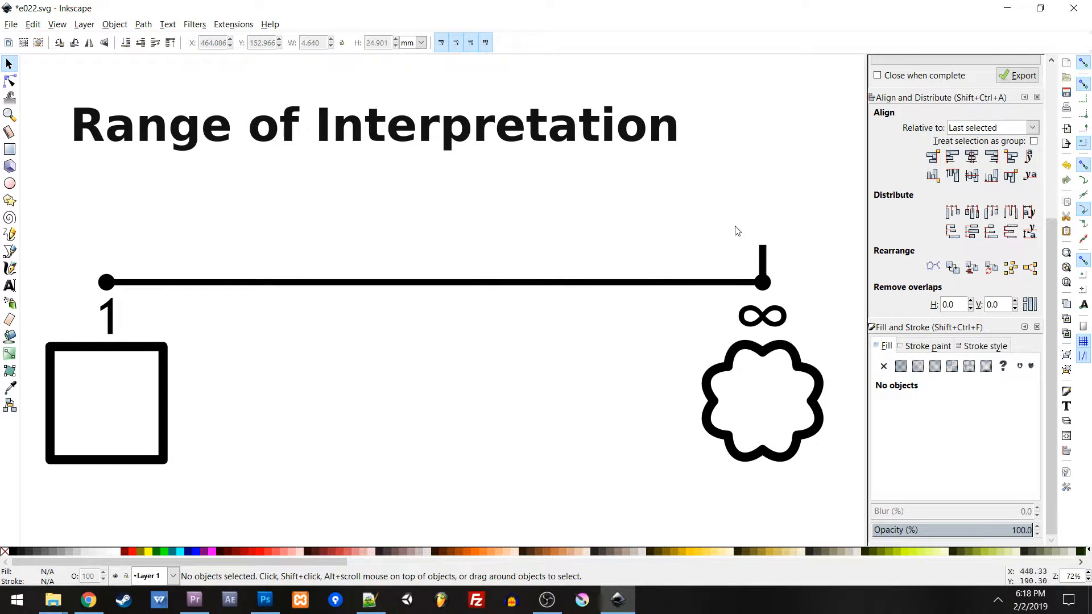
pyautogui.moveTo(126, 327)
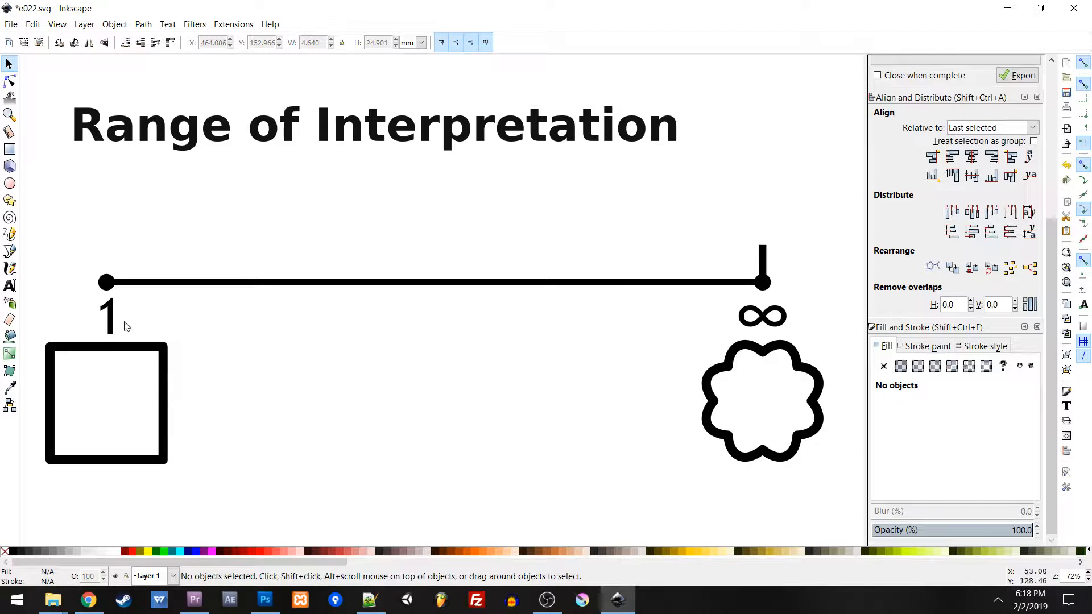
pyautogui.moveTo(135, 376)
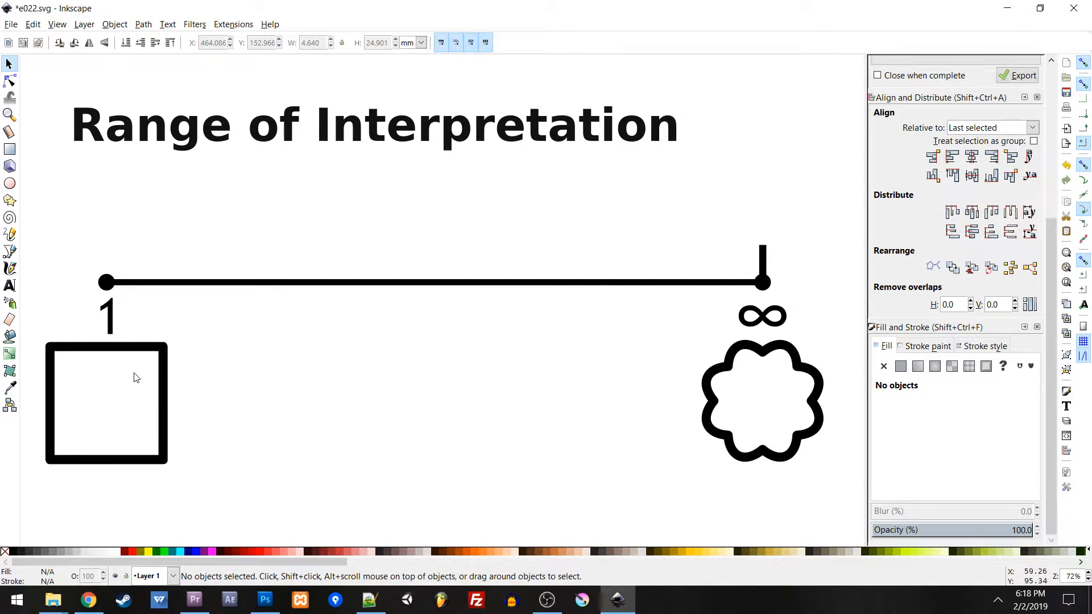
pyautogui.moveTo(617, 335)
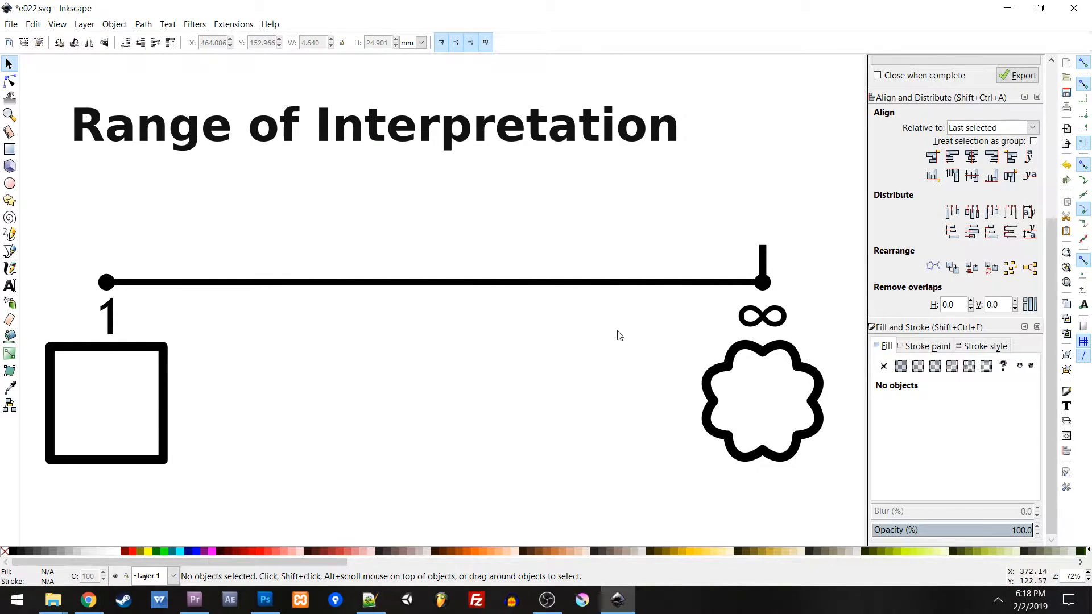
pyautogui.moveTo(182, 353)
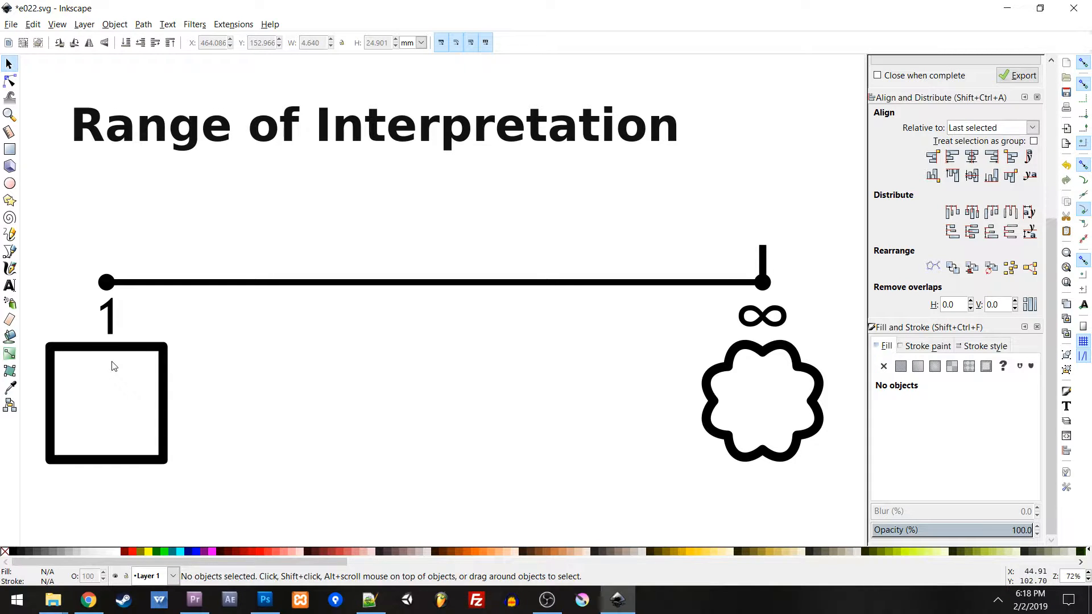
pyautogui.moveTo(303, 357)
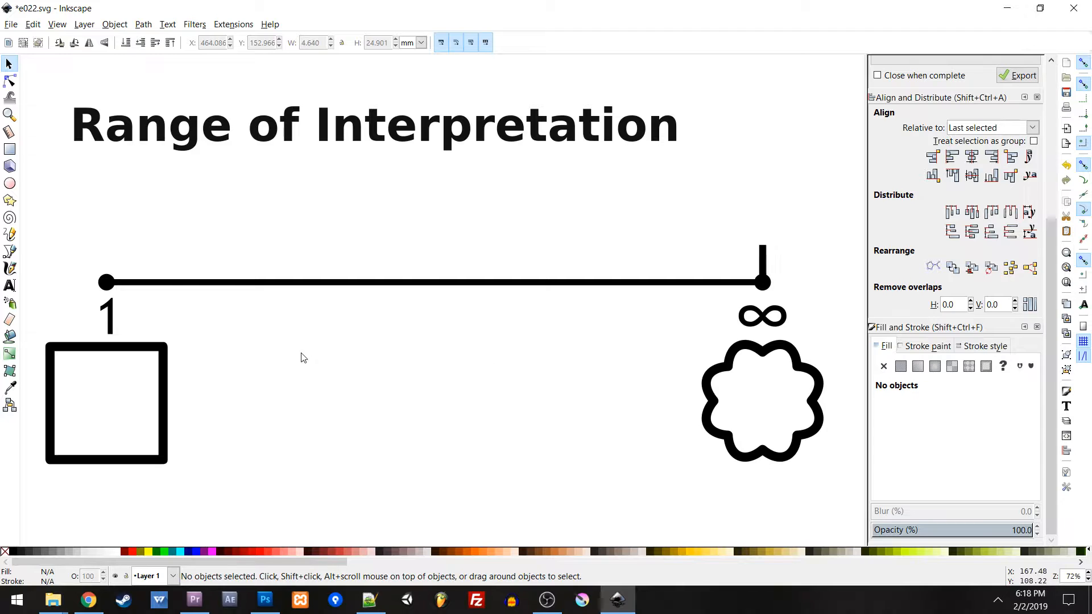
pyautogui.moveTo(483, 327)
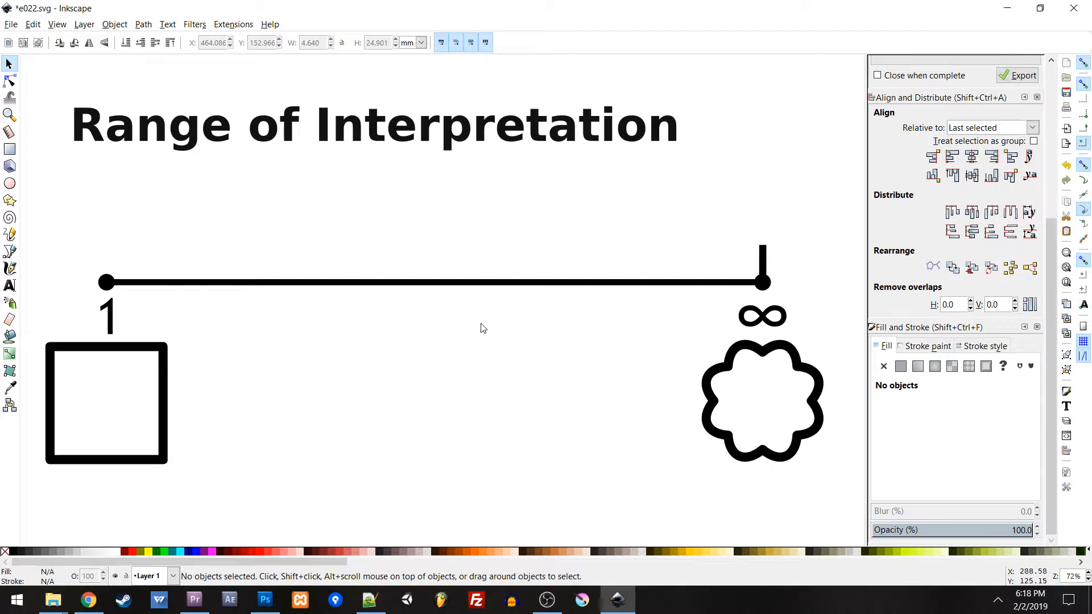
# Shift the tick marker leftward to sit above the teardrop shape.
pyautogui.click(543, 400)
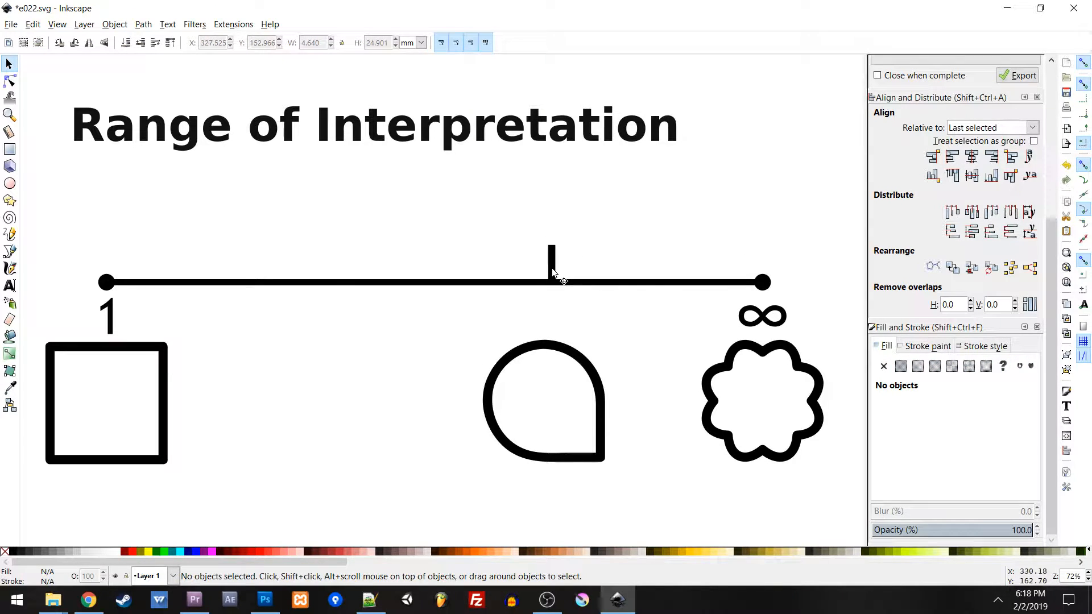
pyautogui.moveTo(563, 280)
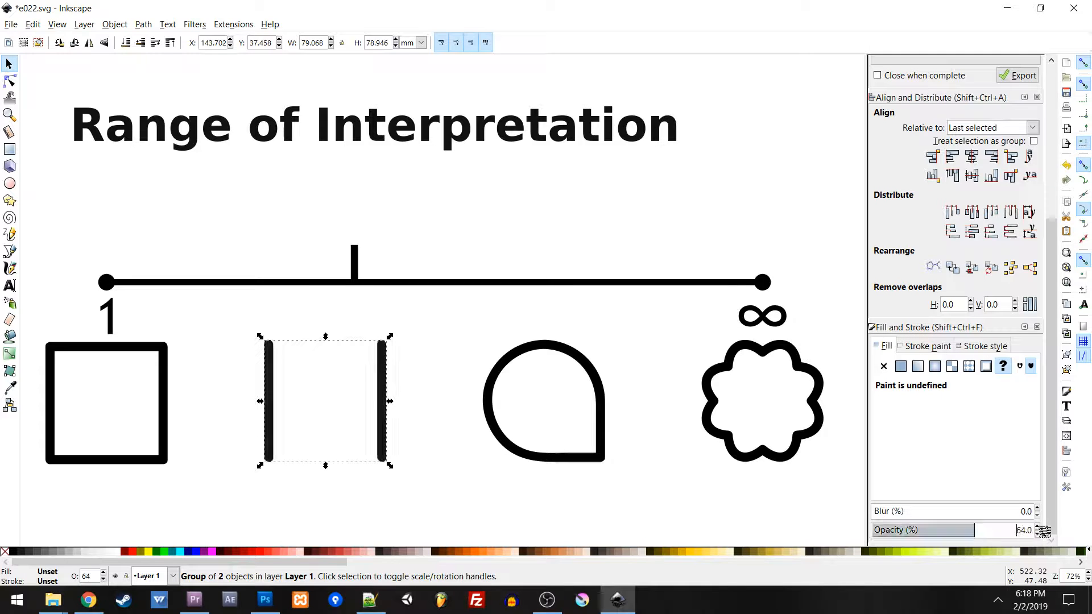
# Reposition the tick marker so it sits above the two vertical bars.
pyautogui.click(331, 263)
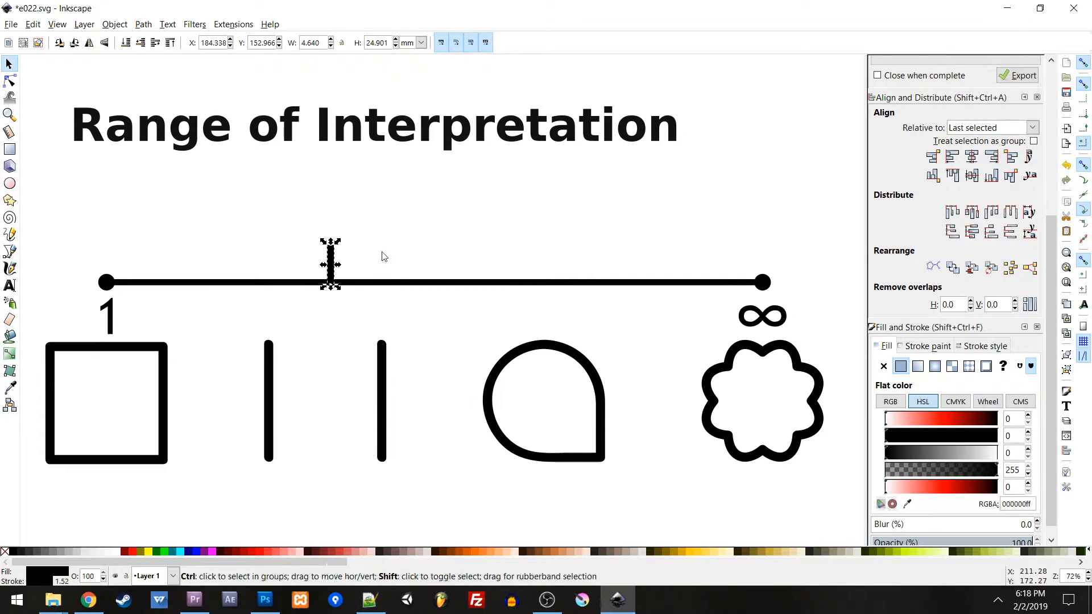
pyautogui.click(417, 247)
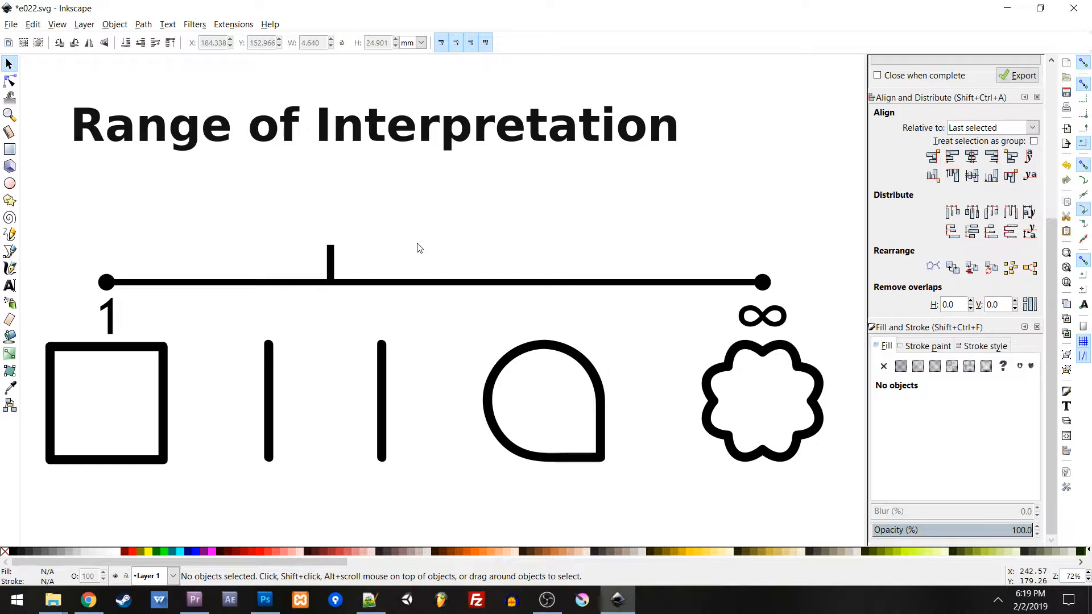
pyautogui.moveTo(321, 272)
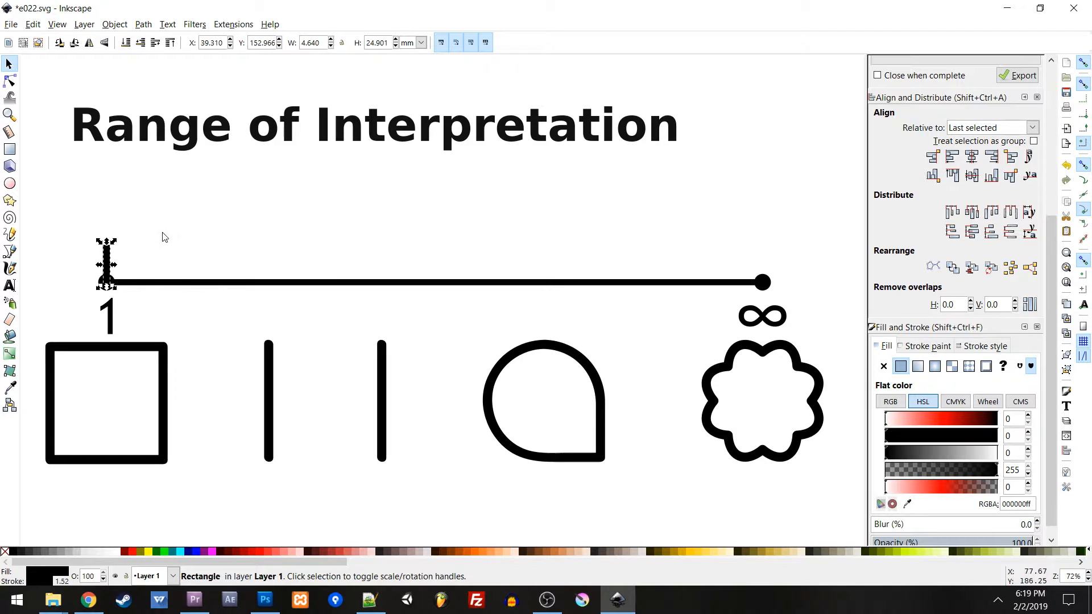
pyautogui.click(164, 236)
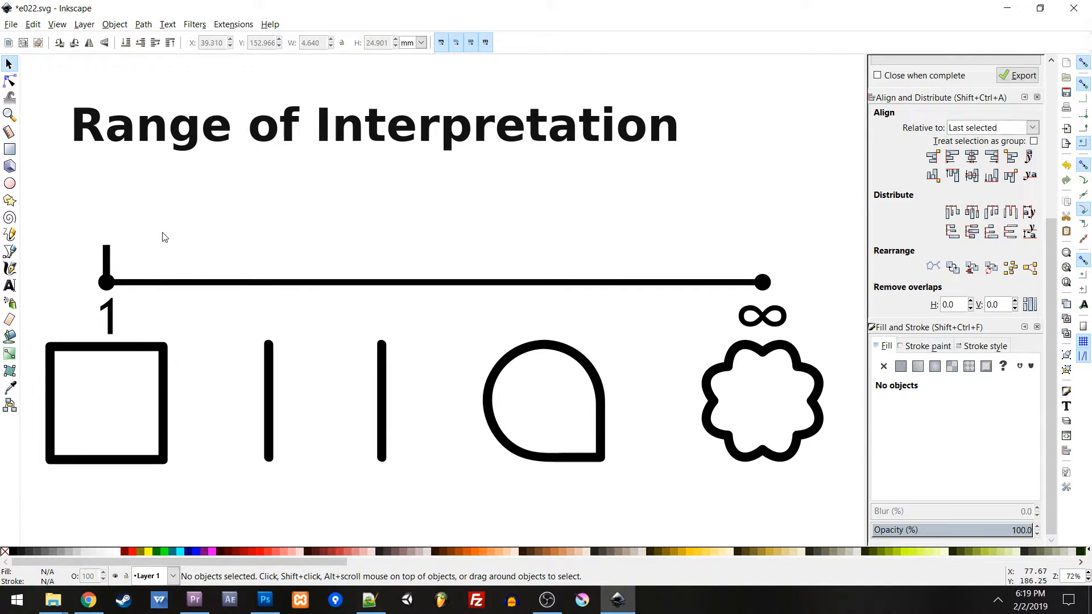
pyautogui.click(194, 269)
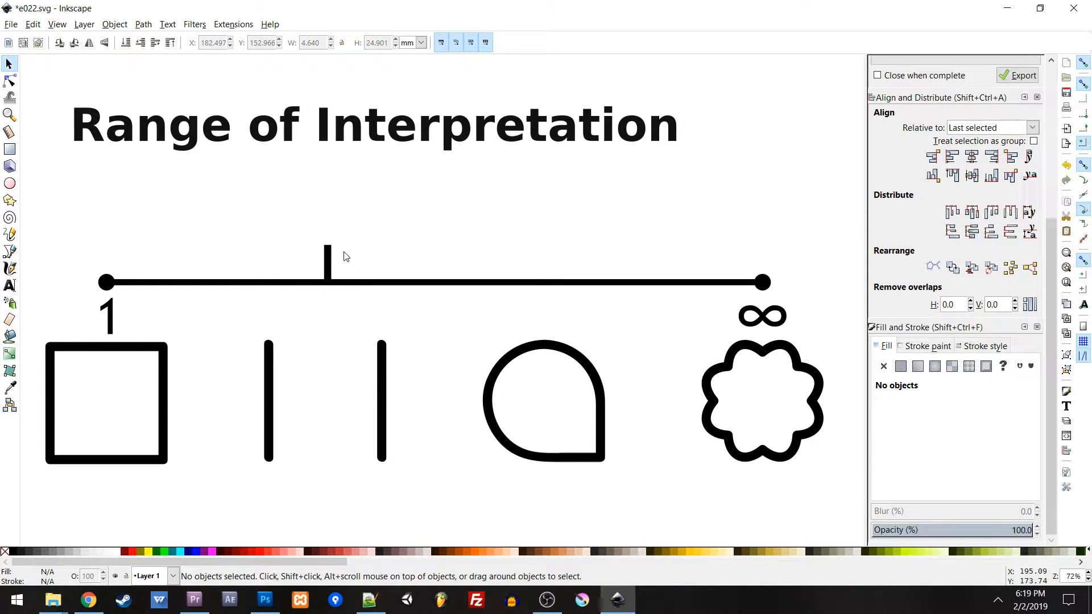
pyautogui.moveTo(341, 271)
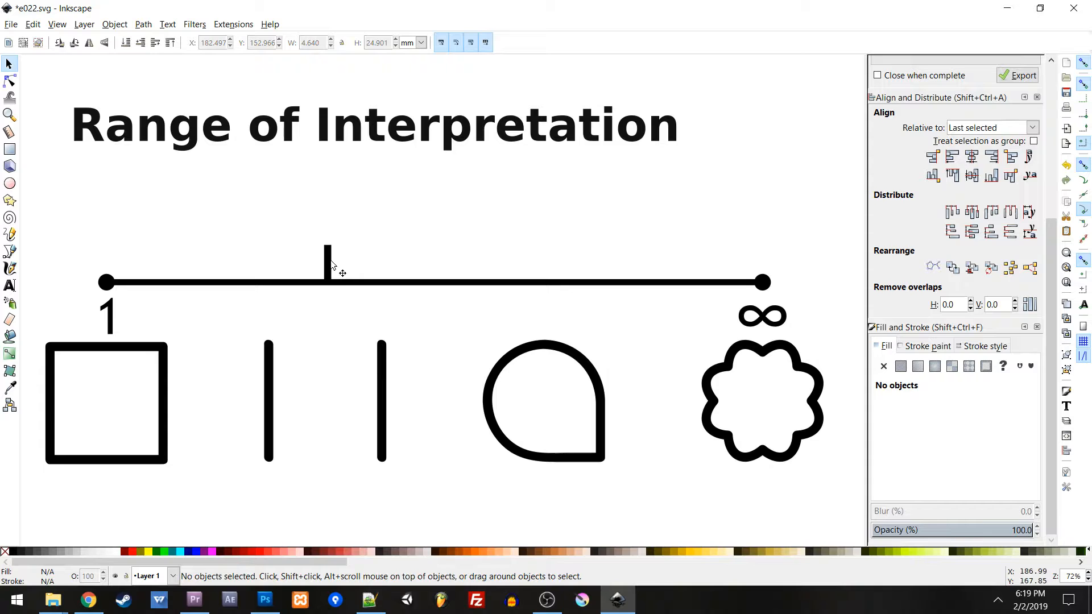
pyautogui.moveTo(348, 262)
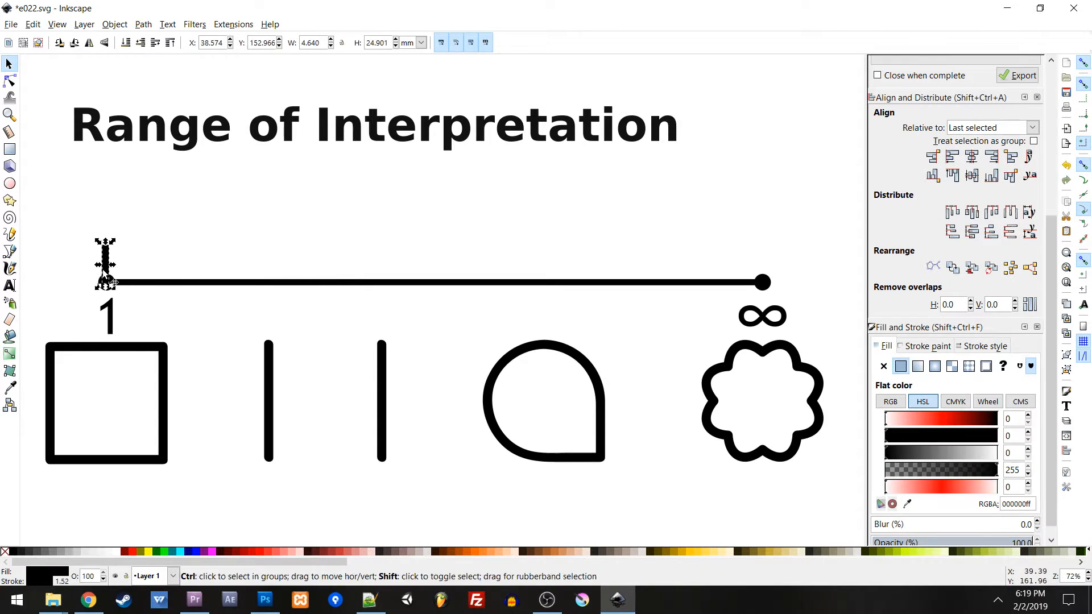
pyautogui.click(105, 265)
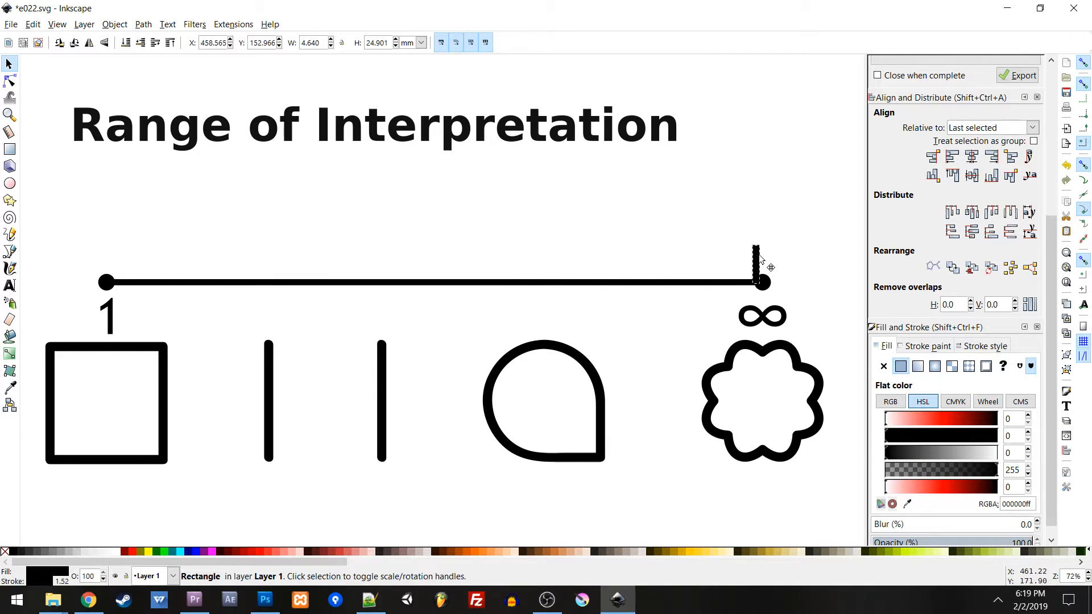
pyautogui.click(655, 239)
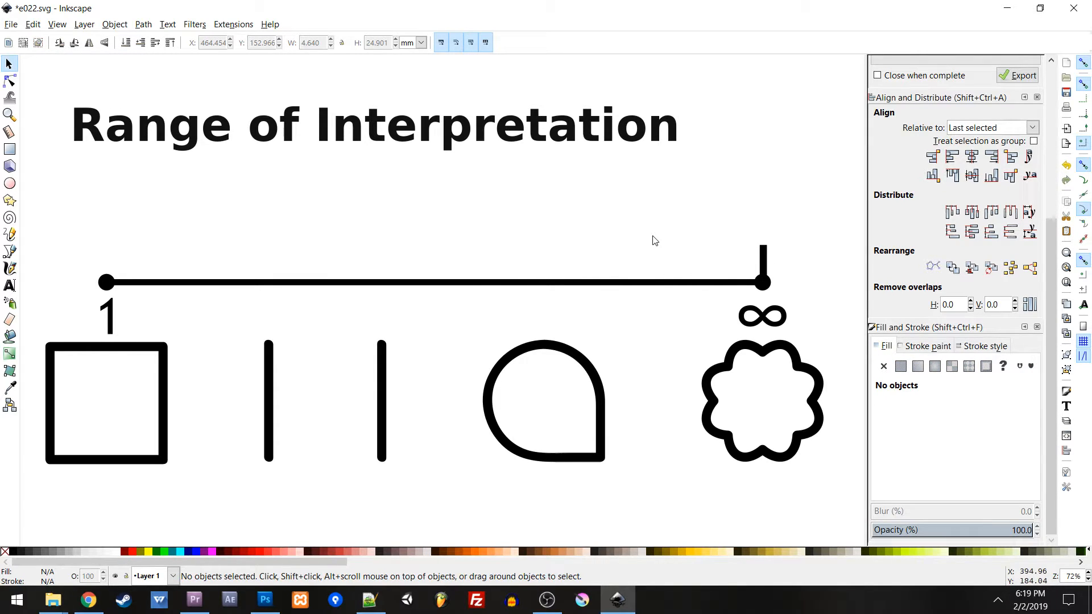
pyautogui.moveTo(607, 254)
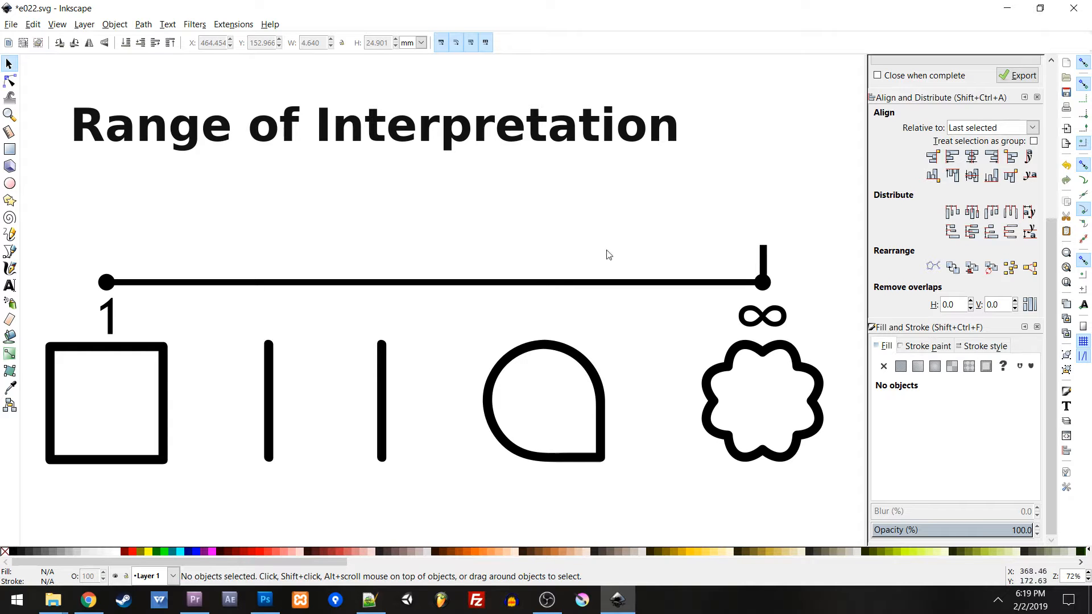
pyautogui.moveTo(738, 279)
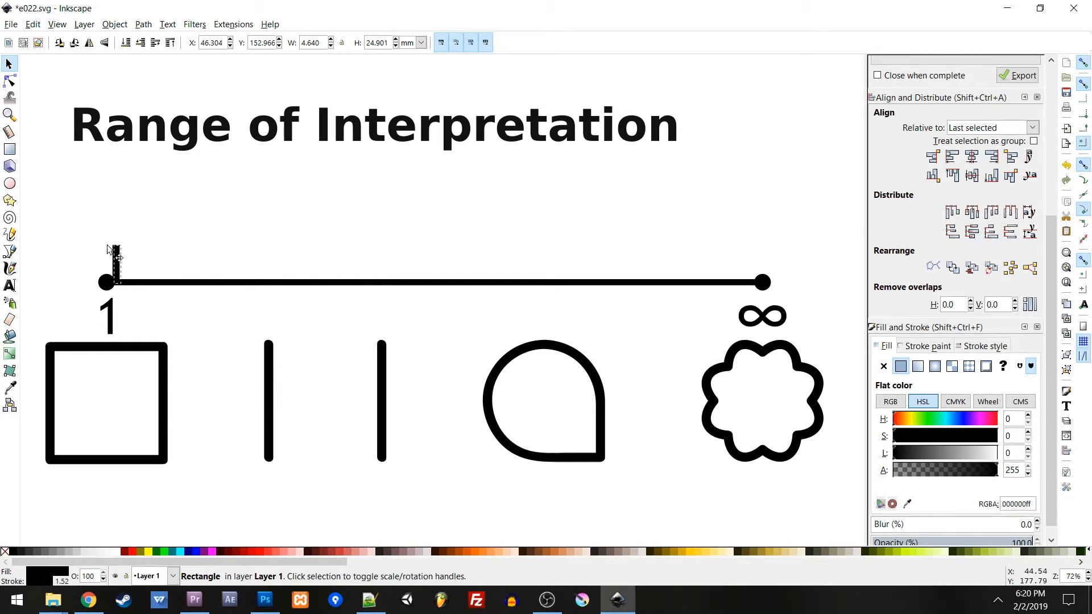
# Slide the tick marker from the 1 end to about a third along the line, above the bars.
pyautogui.moveTo(113, 256); pyautogui.dragTo(108, 253)
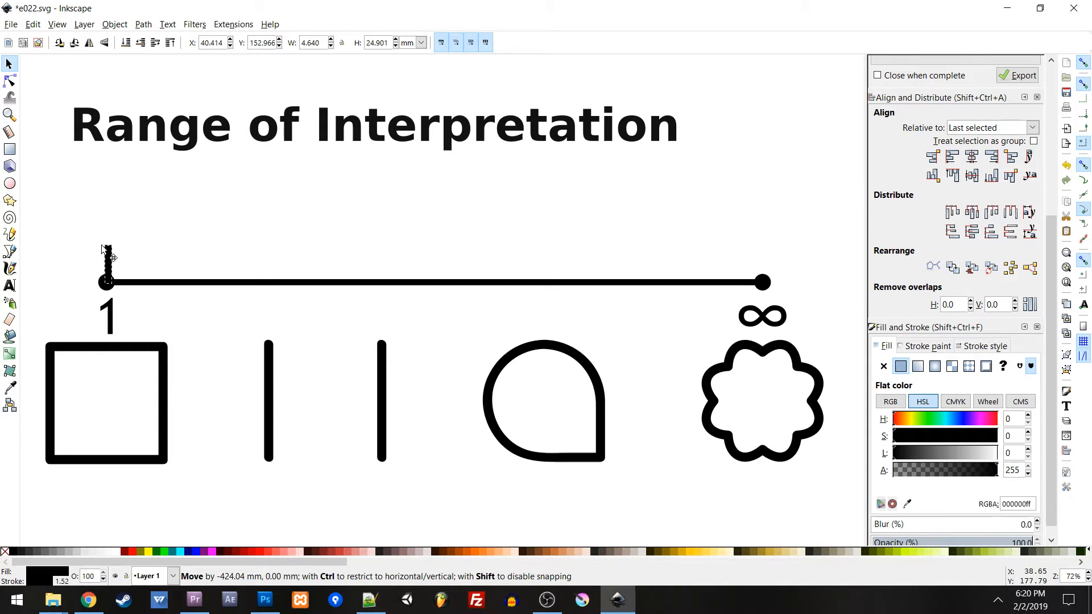
pyautogui.moveTo(106, 279); pyautogui.dragTo(328, 279)
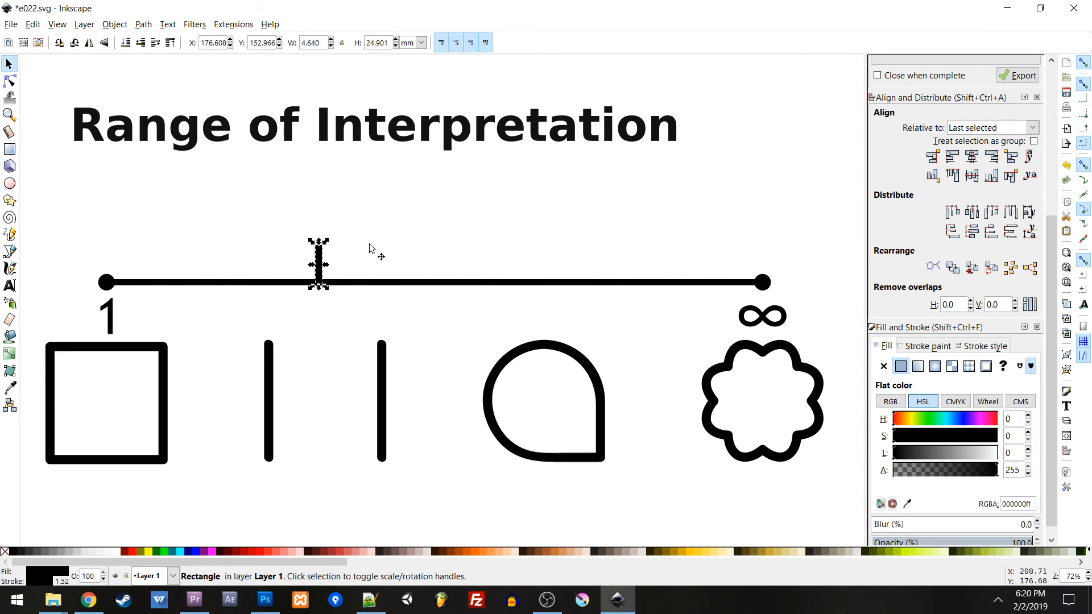
pyautogui.moveTo(388, 244)
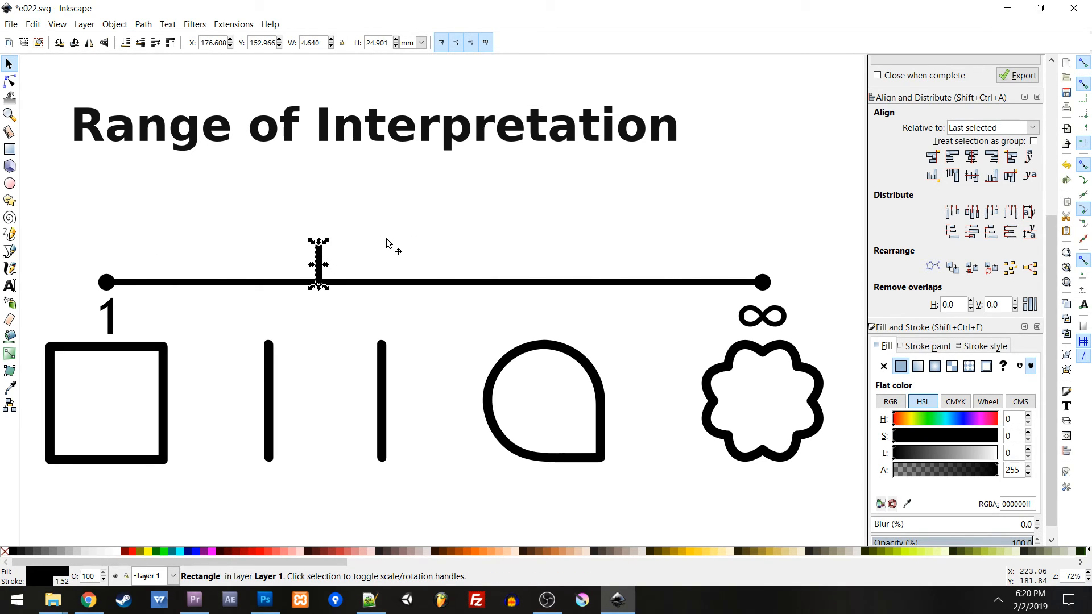